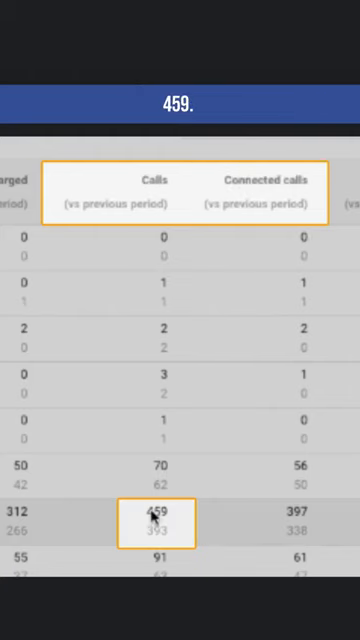
left_click(304, 512)
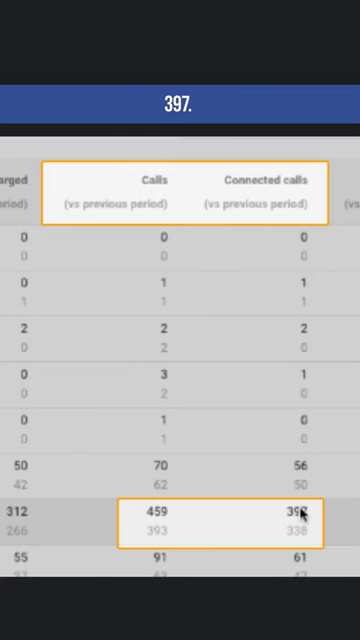